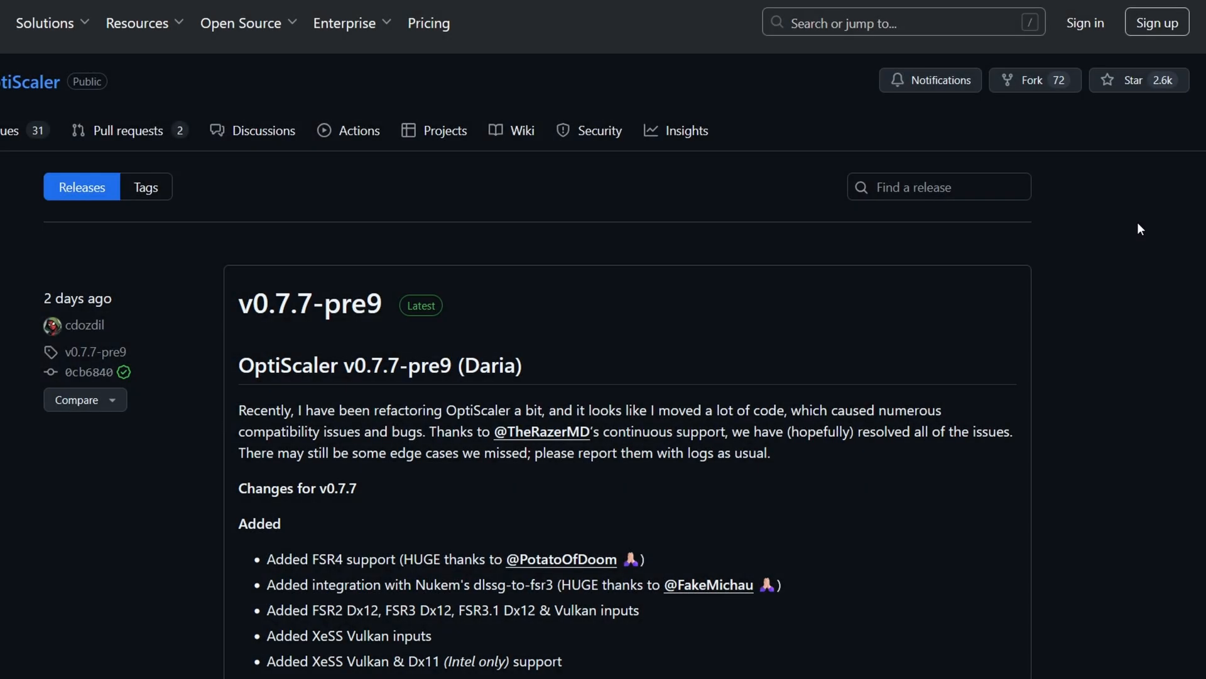
mouse_move(941, 265)
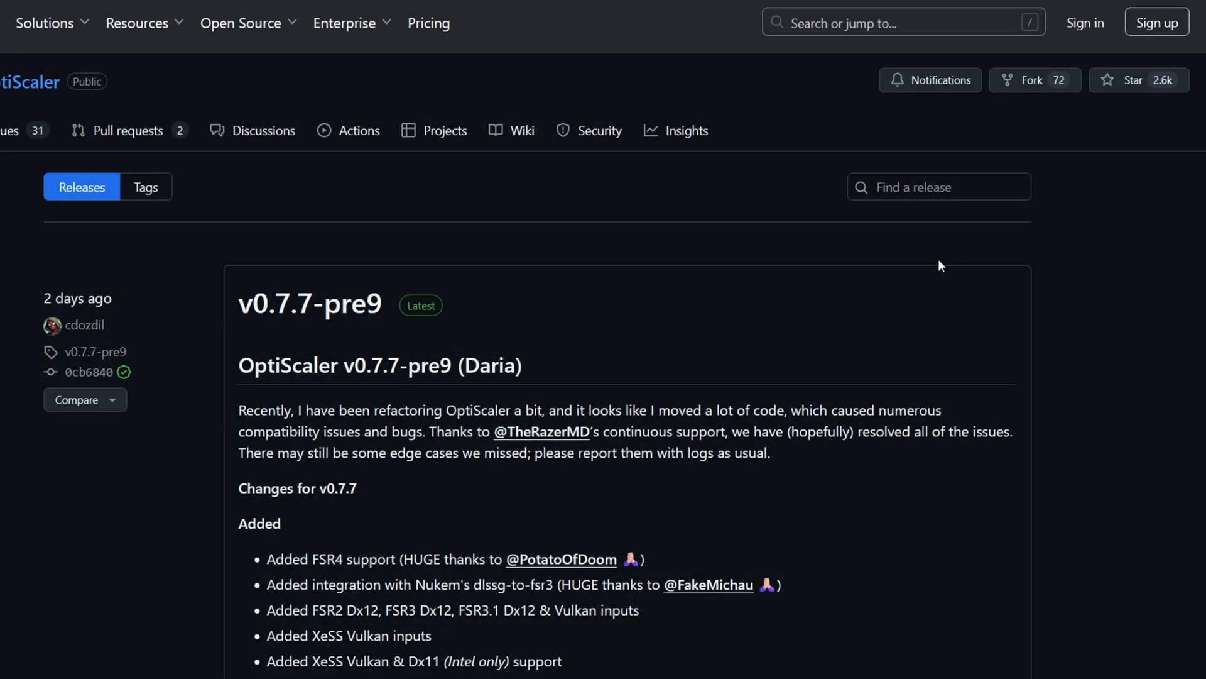
mouse_move(492, 397)
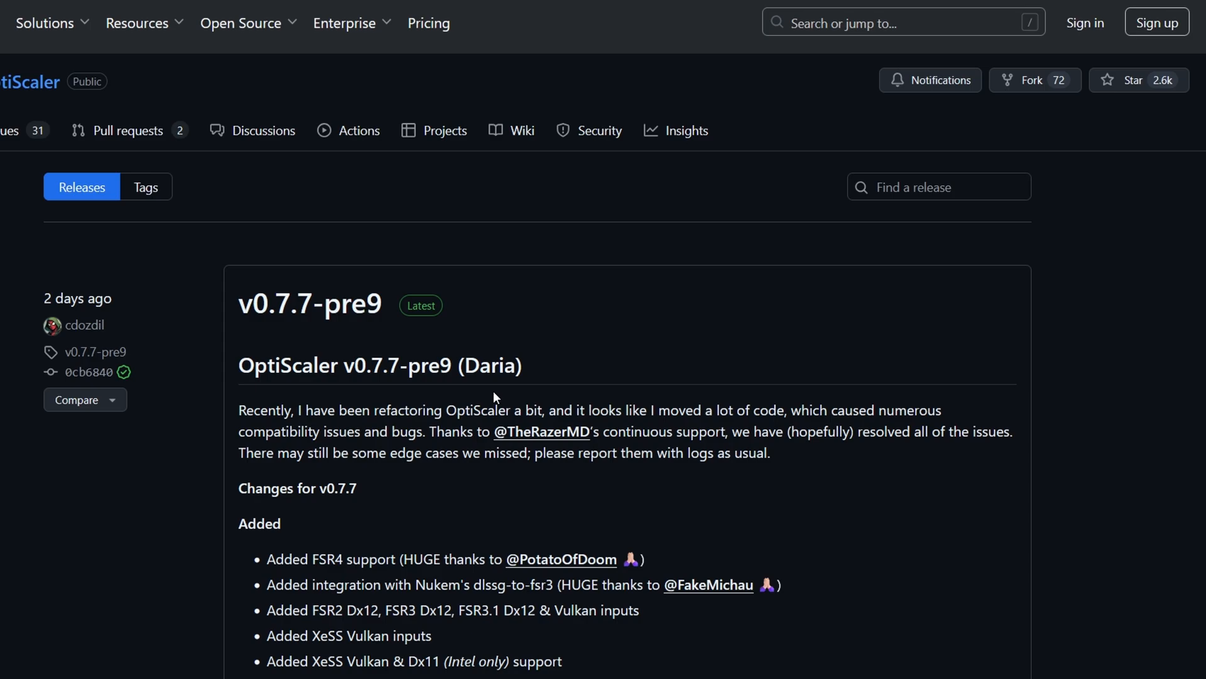
Extract OptiScaler_v0.7.7-pre9_Daria.7z in place and select the extracted files for copying
scroll(down, 3)
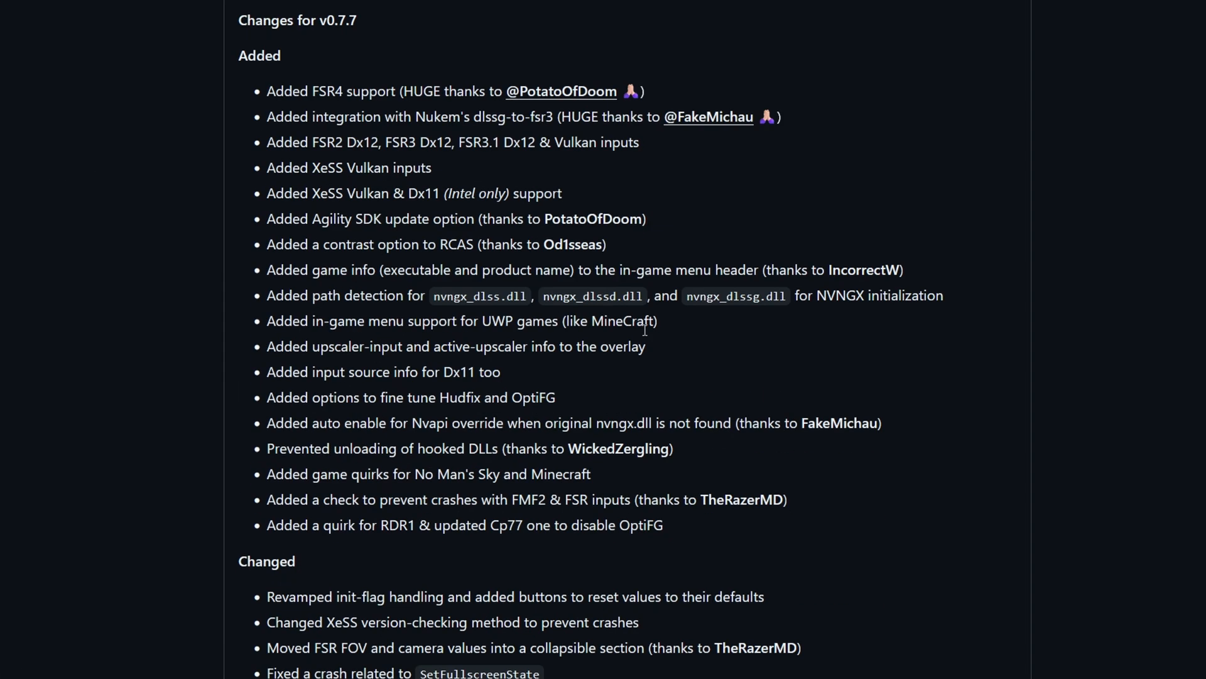
scroll(down, 3)
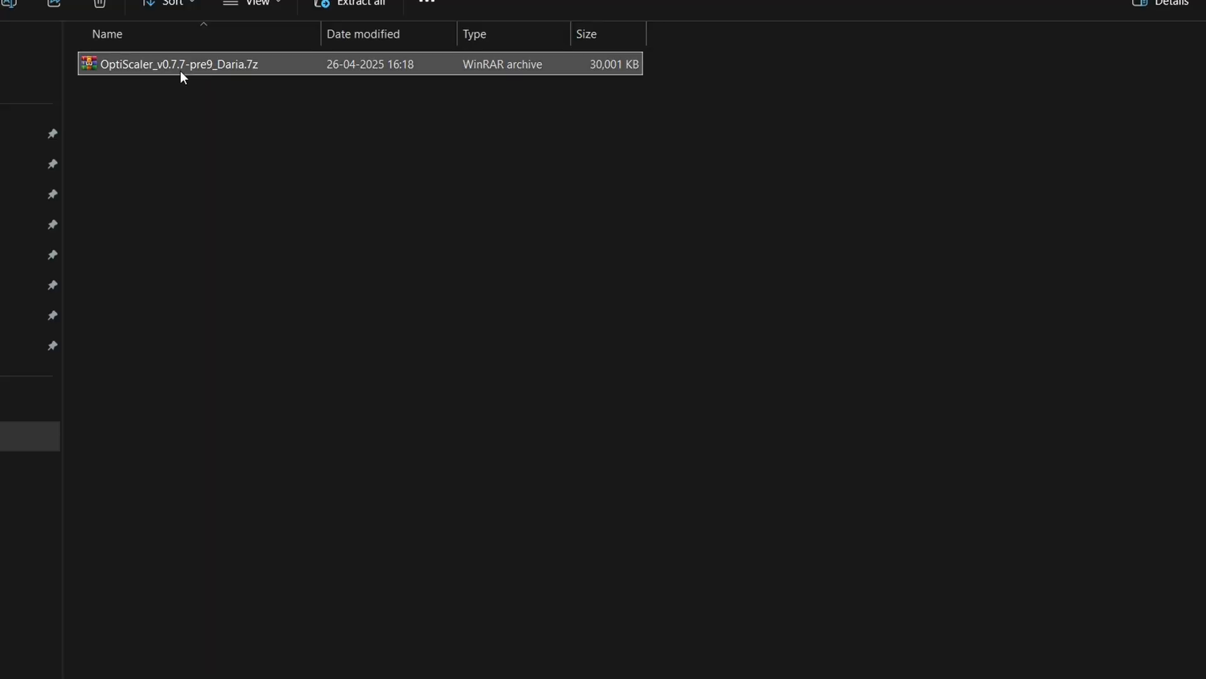
right_click(180, 64)
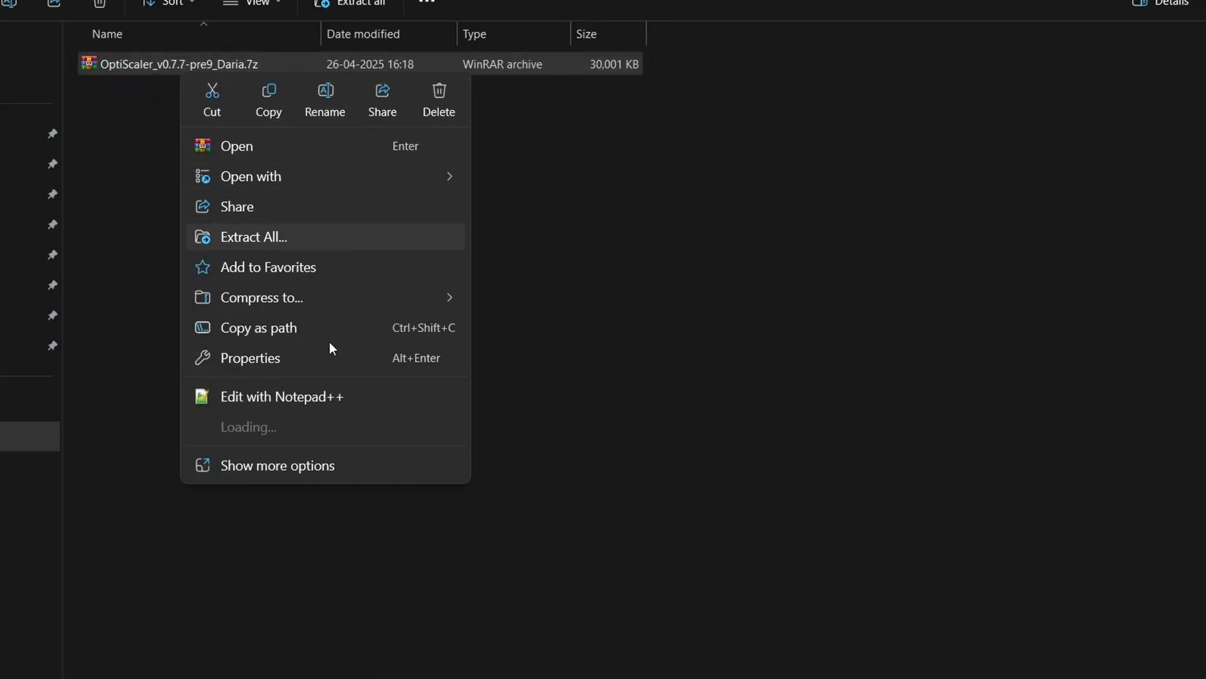
click(253, 236)
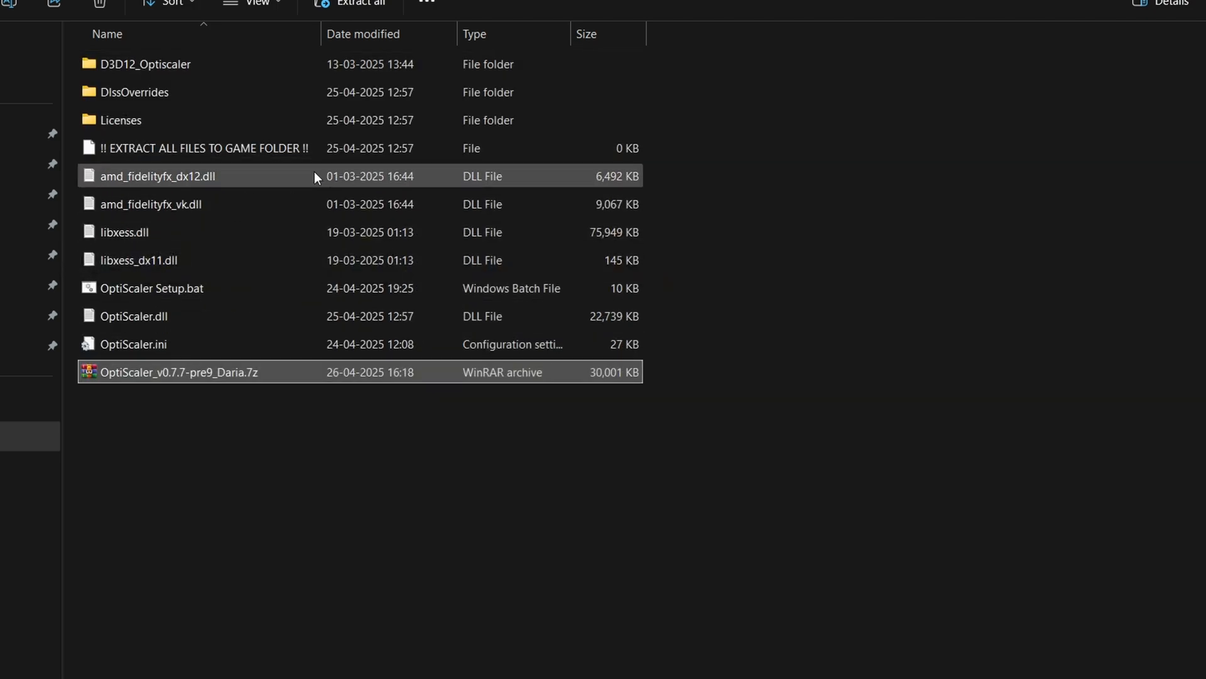
click(152, 288)
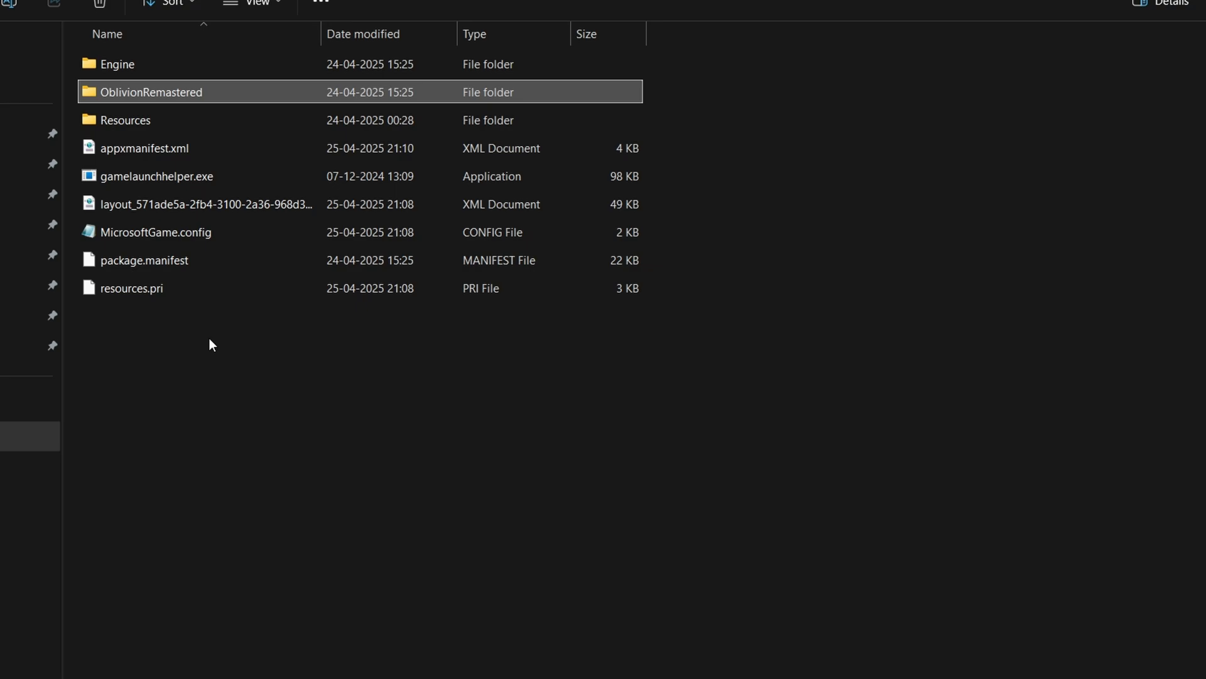
mouse_move(195, 251)
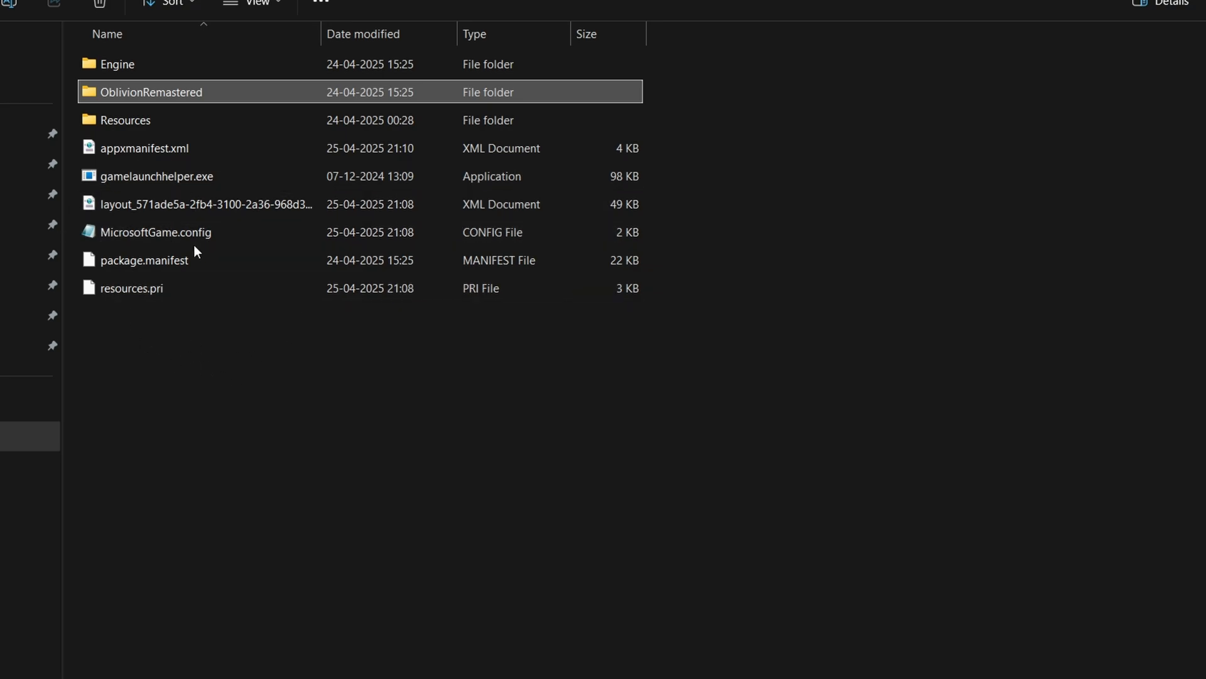
mouse_move(115, 106)
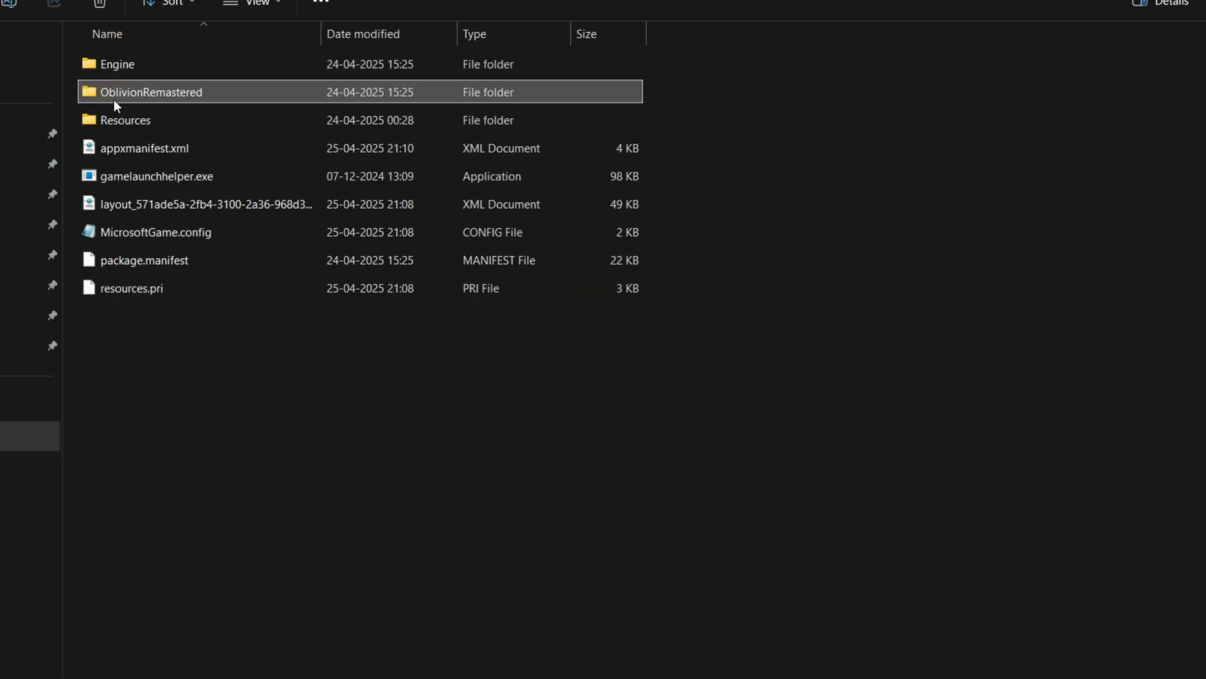
Navigate into OblivionRemastered > WinGDK, the folder holding the game executable
double_click(152, 92)
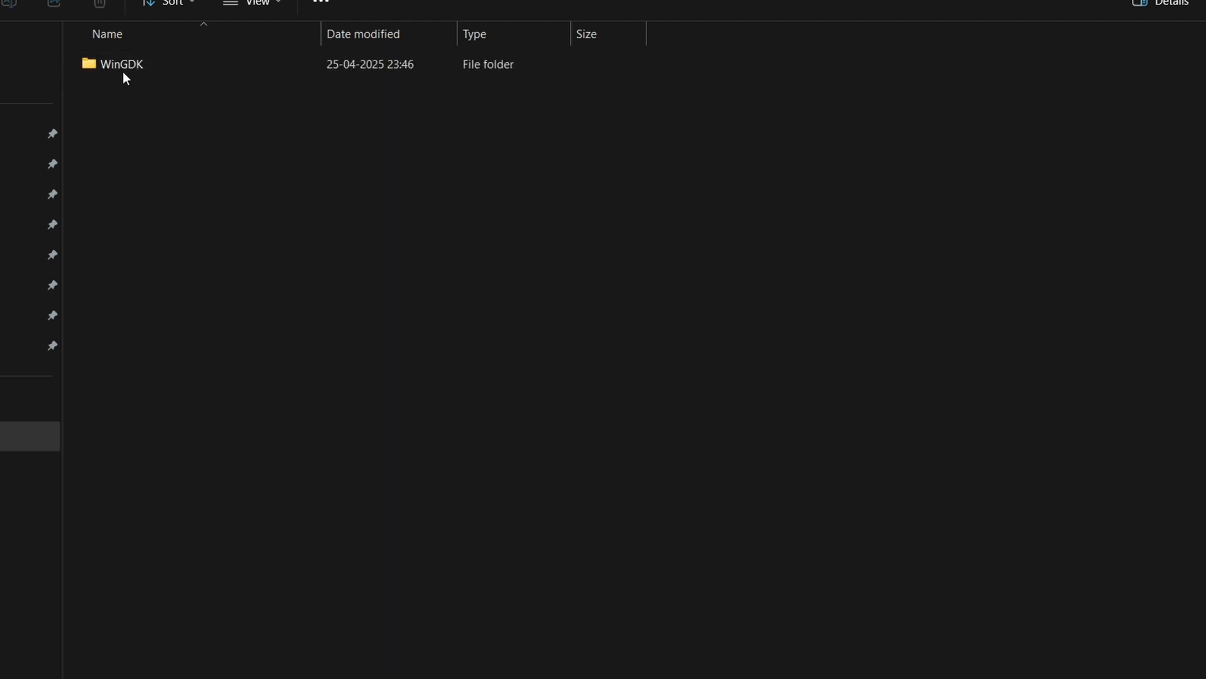
click(121, 64)
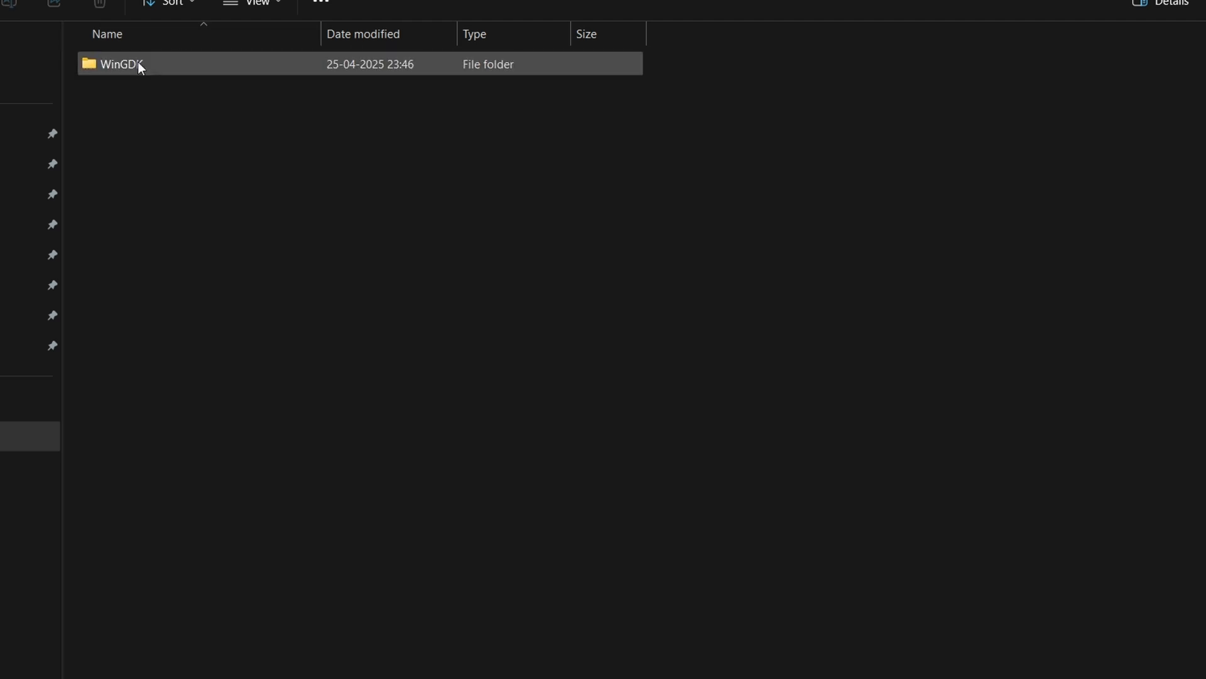
double_click(119, 64)
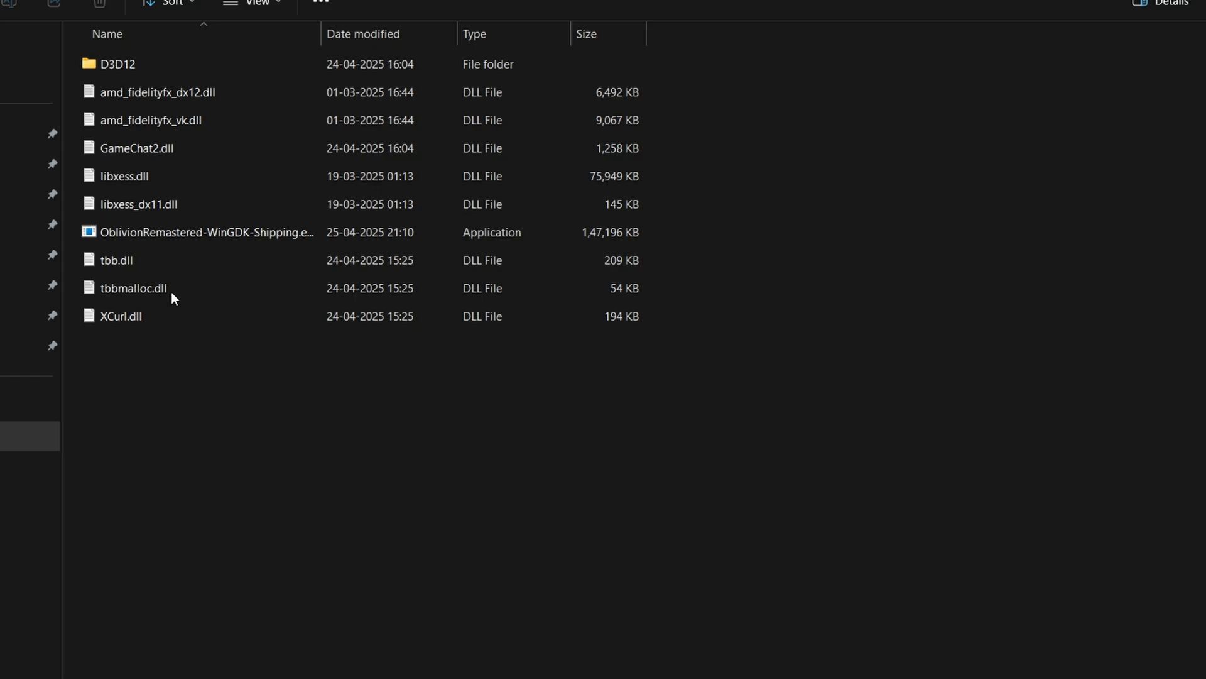
click(120, 315)
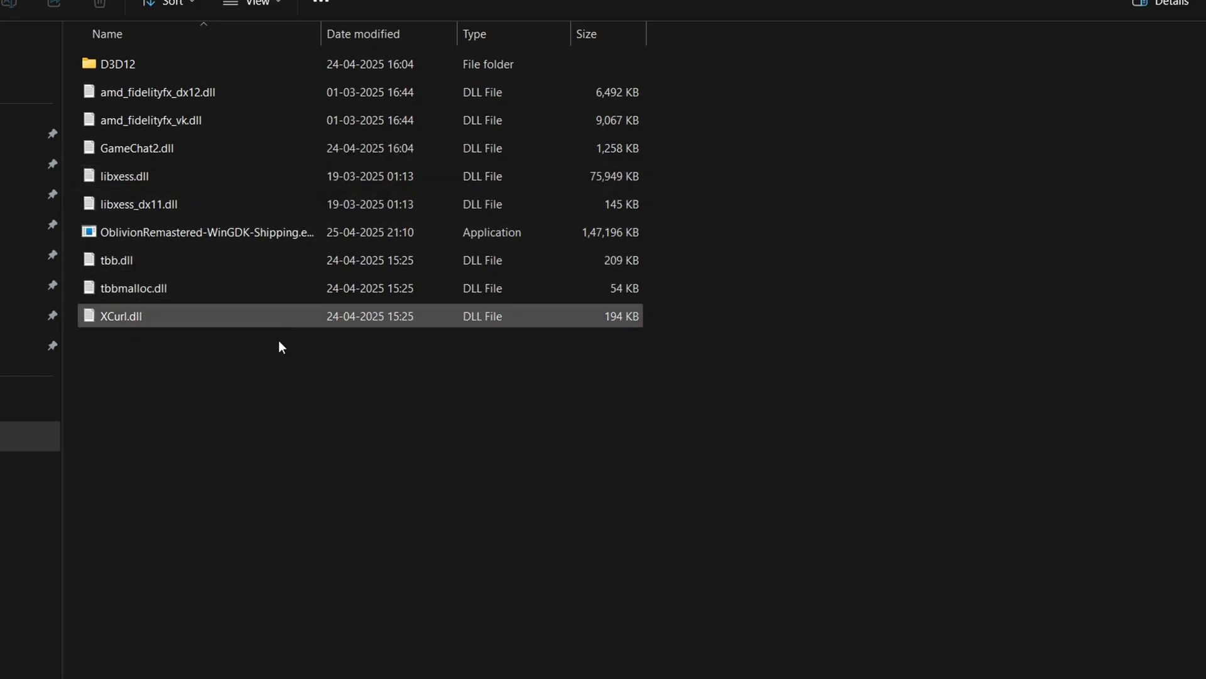
Paste the OptiScaler files into WinGDK and select OptiScaler Setup.bat
right_click(280, 347)
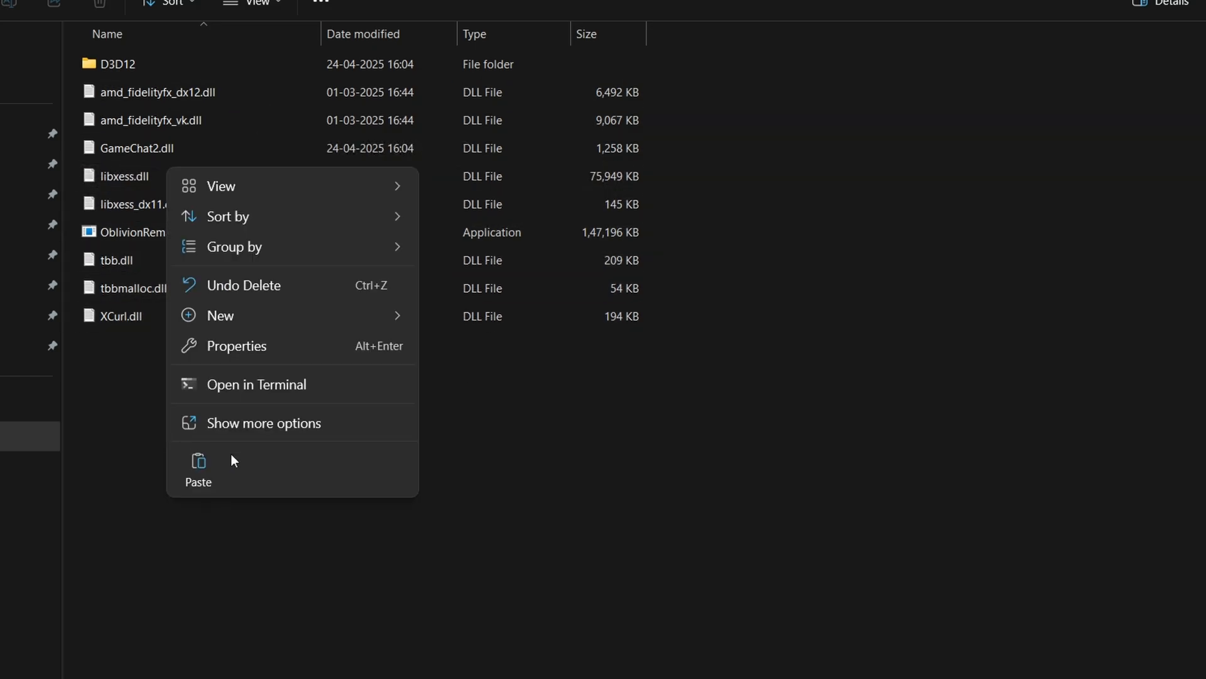
click(198, 465)
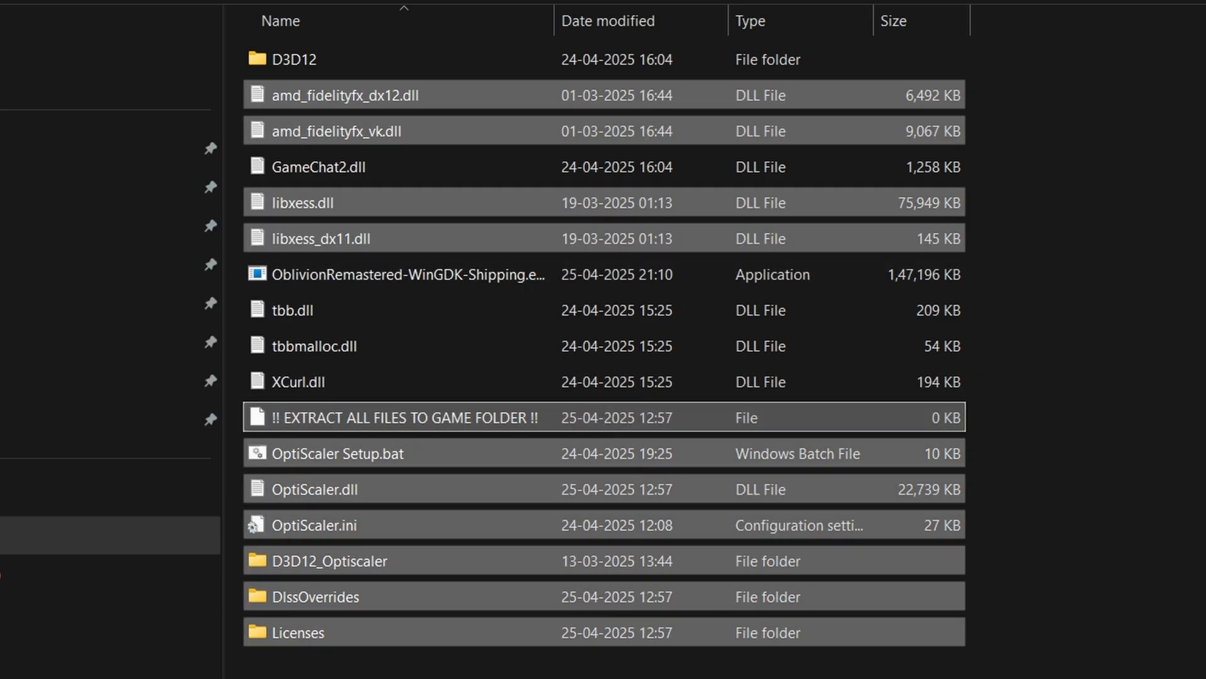
click(337, 454)
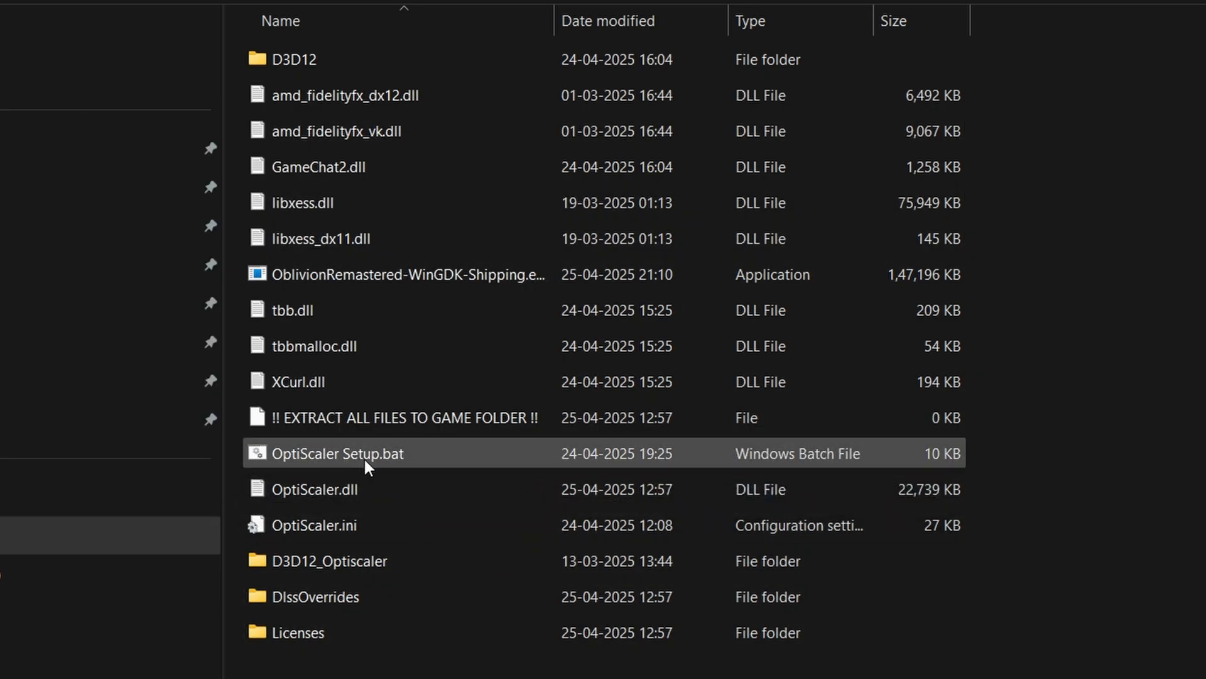
click(338, 454)
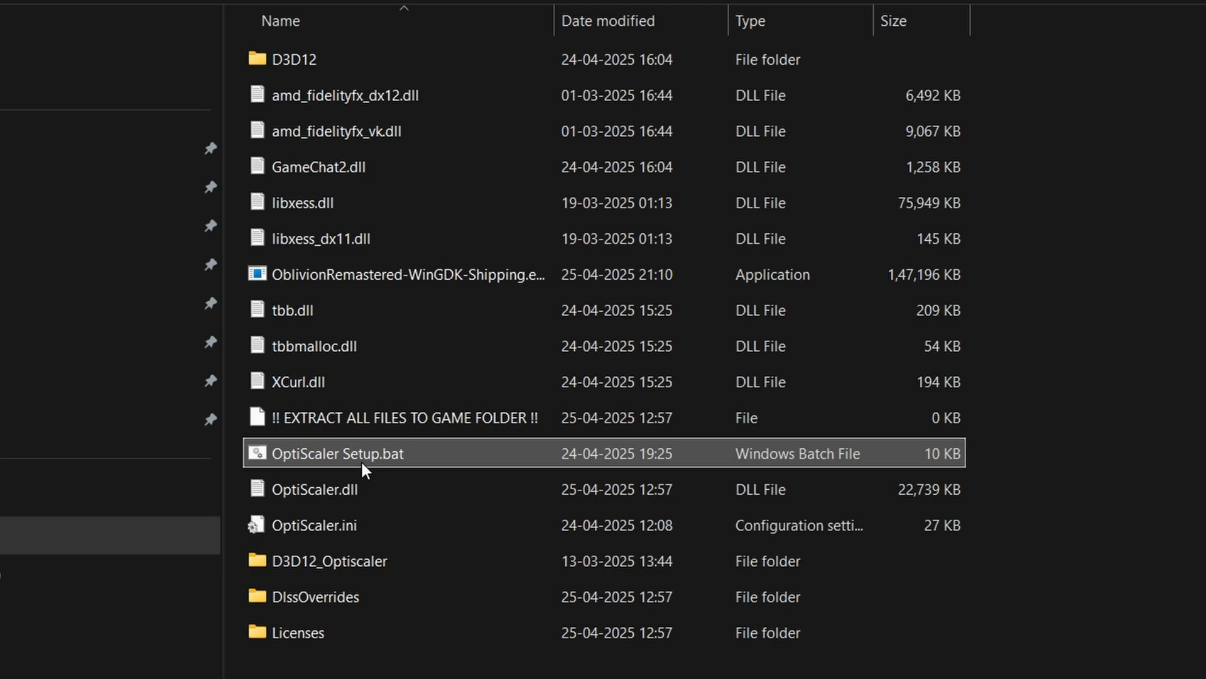
Run OptiScaler Setup.bat choosing 1 (dxgi.dll) and 2 (Nvidia) until setup completes
double_click(337, 453)
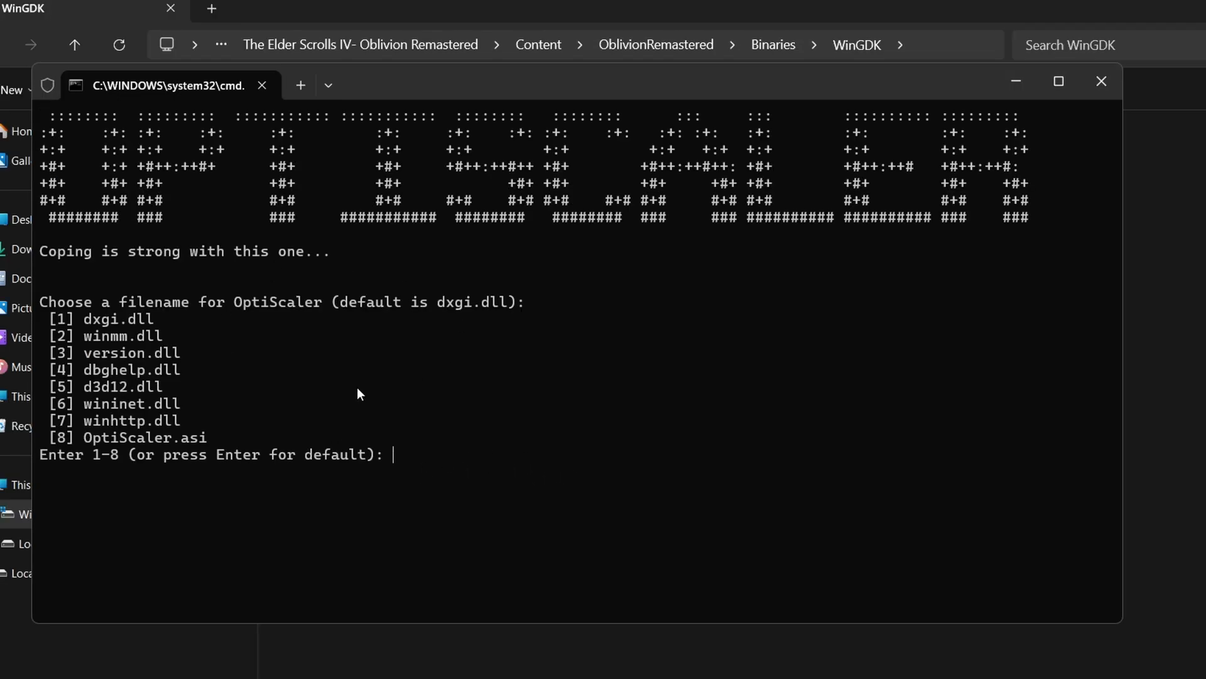
mouse_move(485, 466)
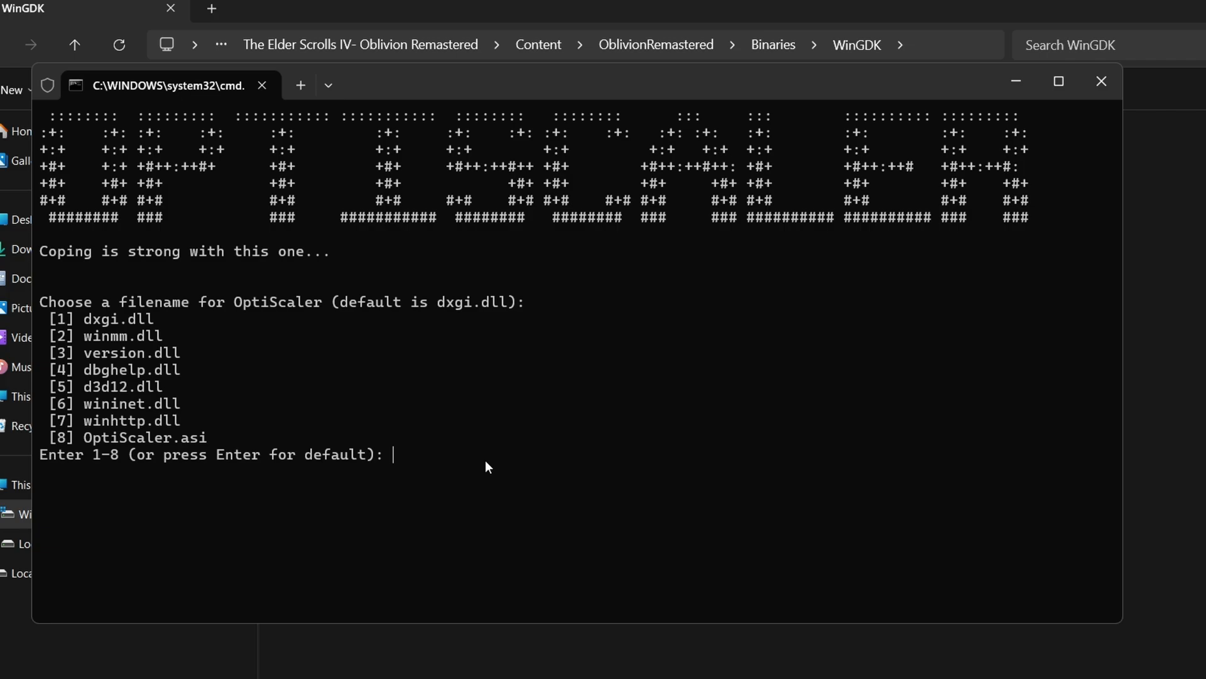
text(1)
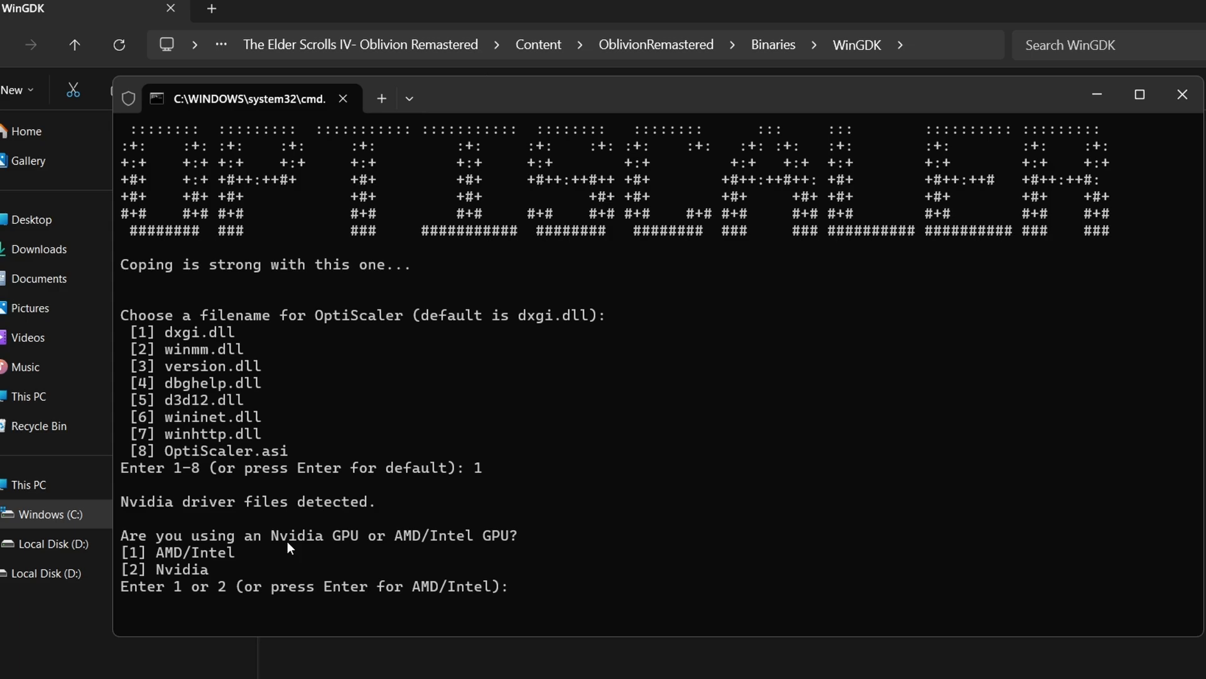
mouse_move(299, 577)
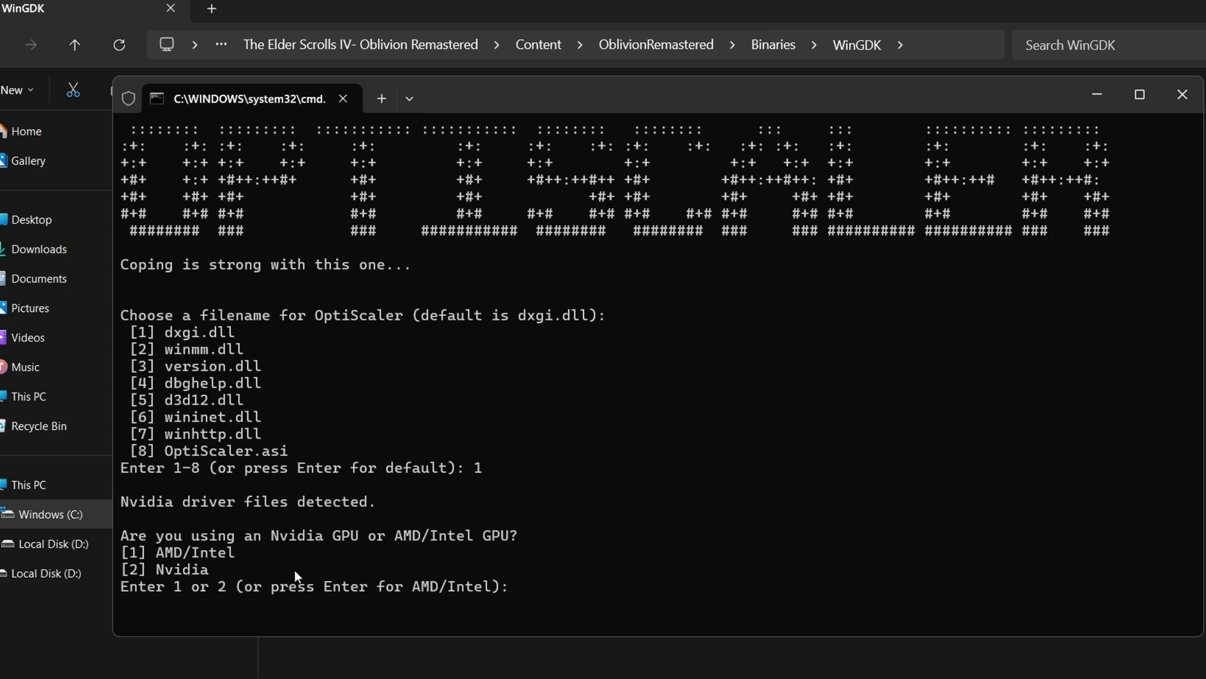
mouse_move(286, 523)
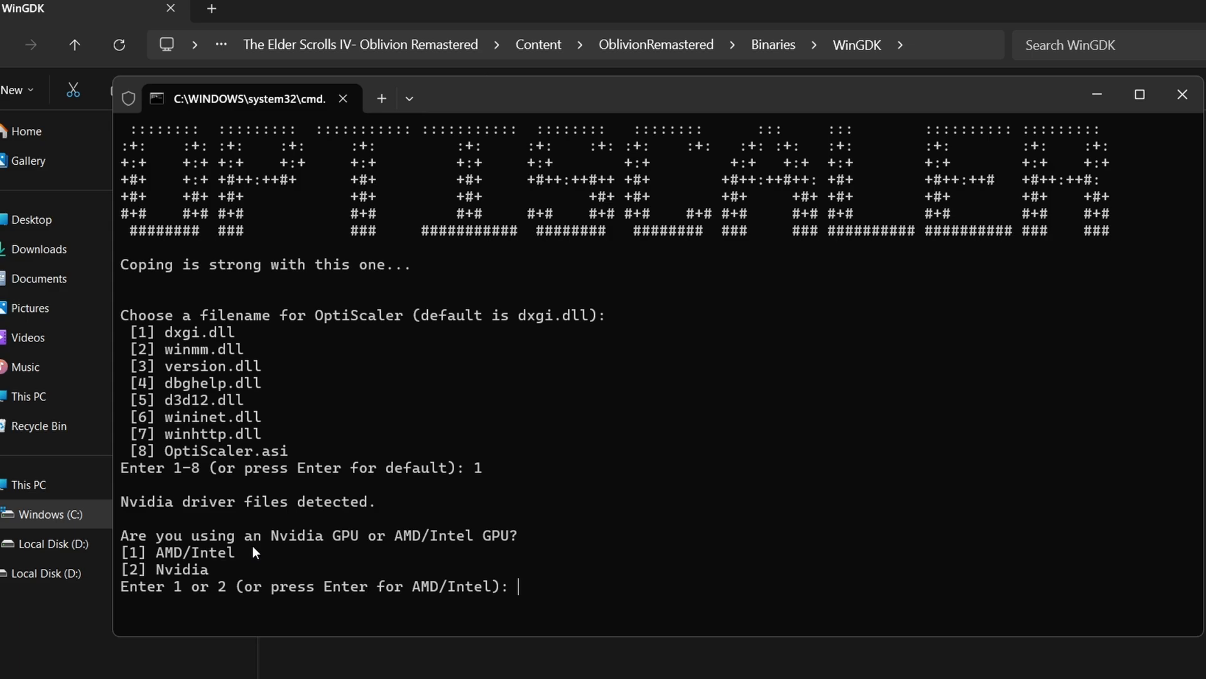
text(2)
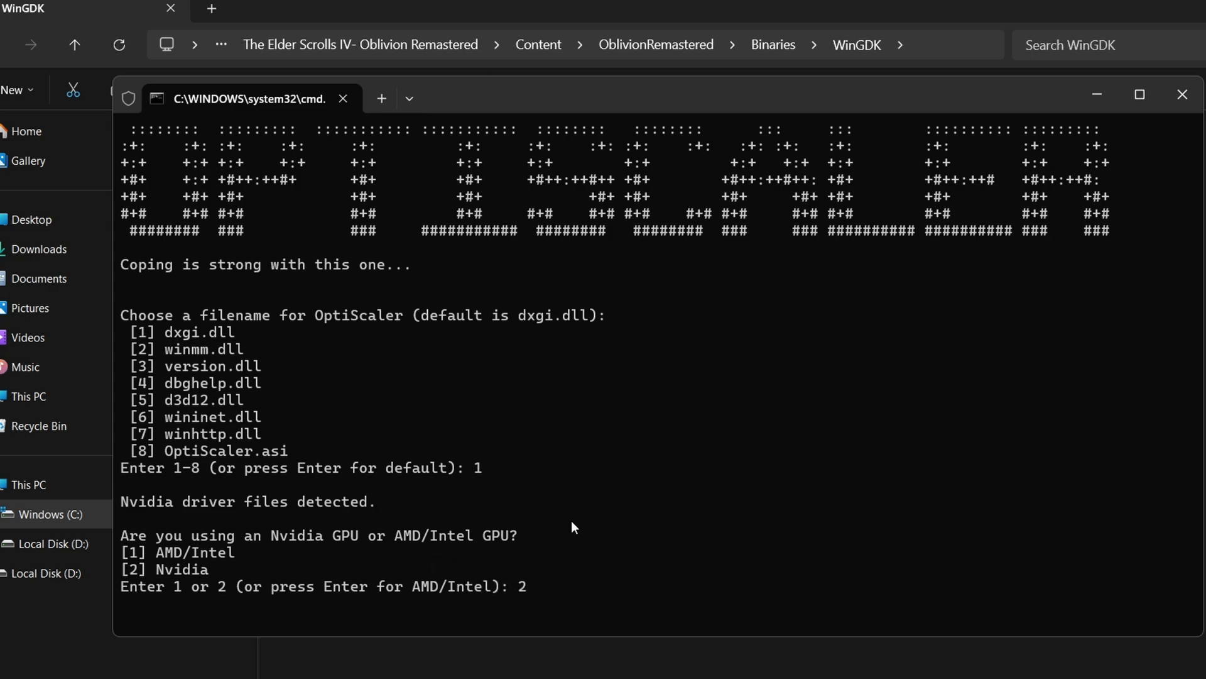
key(enter)
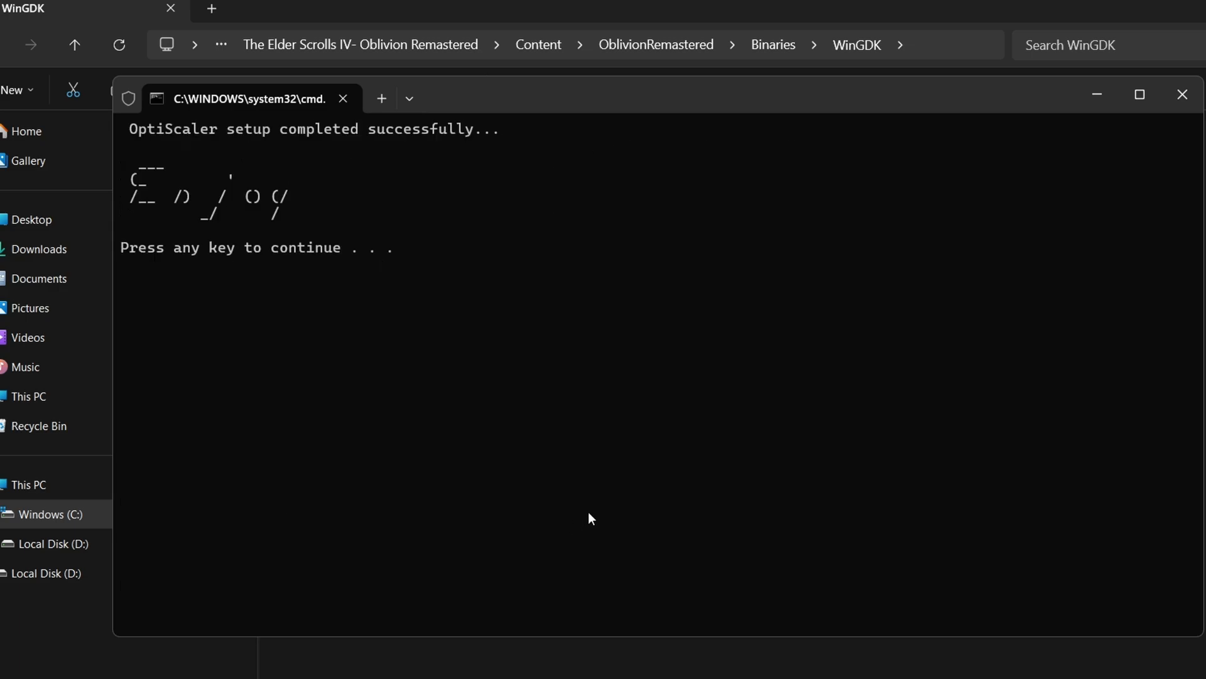
mouse_move(450, 293)
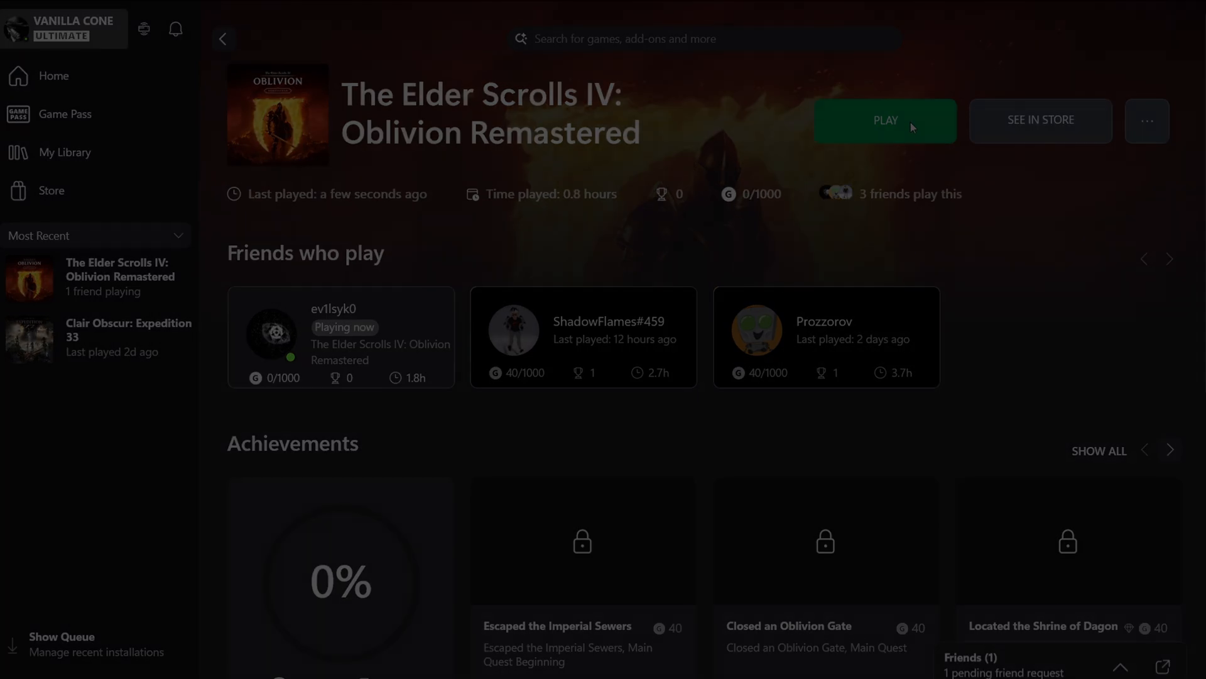
Start Oblivion Remastered from its Xbox app page with PLAY
click(884, 121)
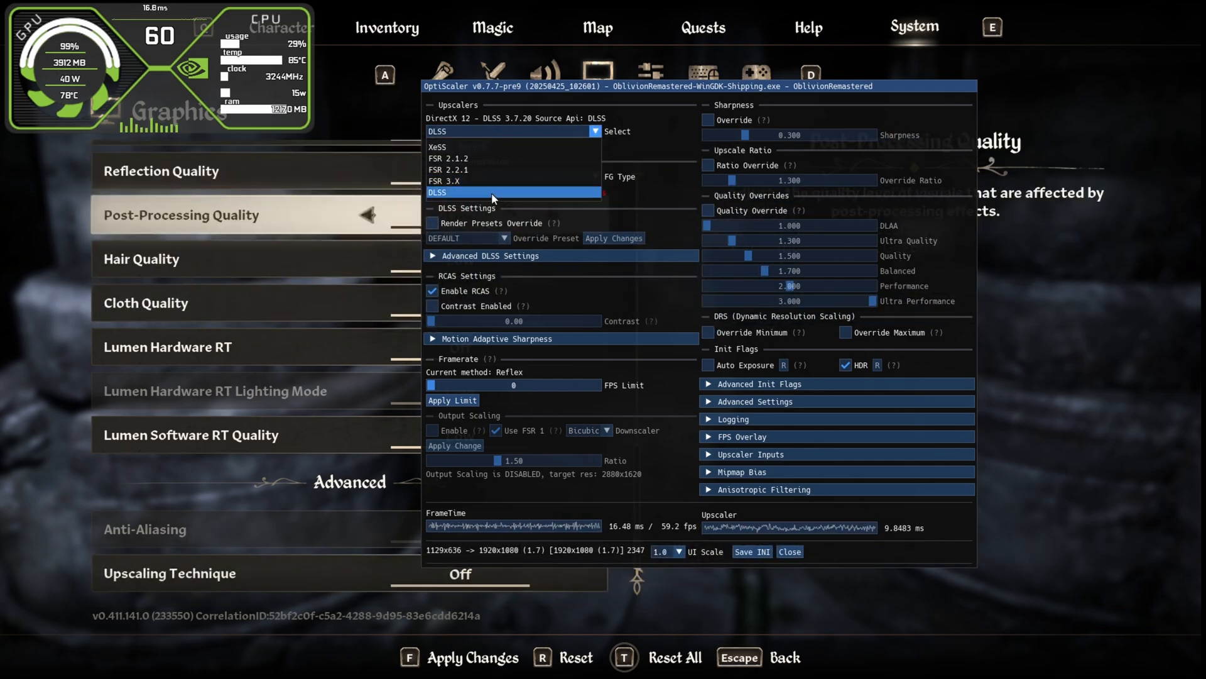
Choose FSR 3.X in the Upscalers dropdown and apply it, replacing DLSS
click(450, 181)
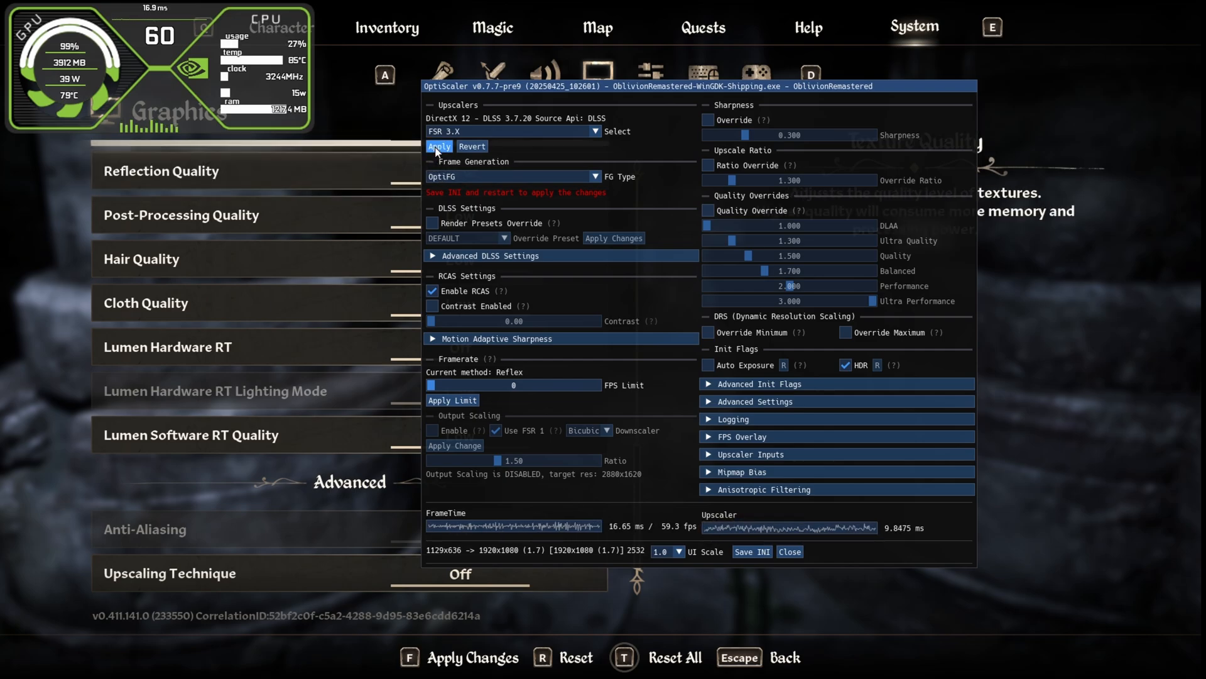
click(439, 146)
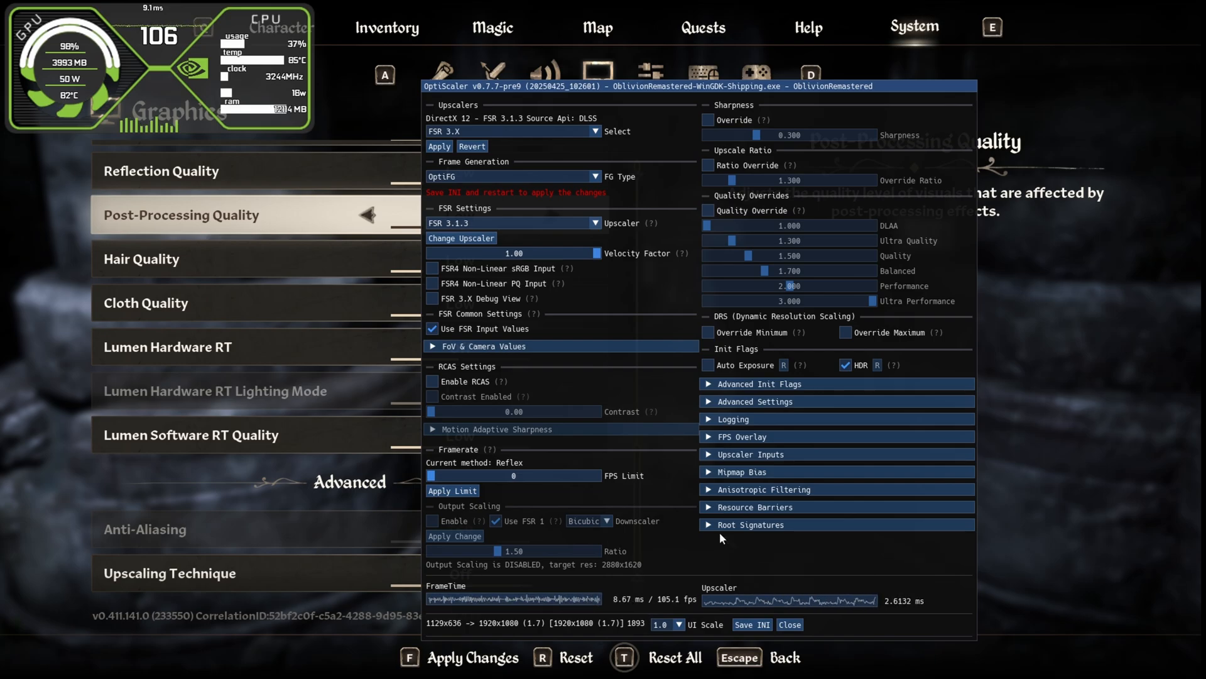
mouse_move(803, 602)
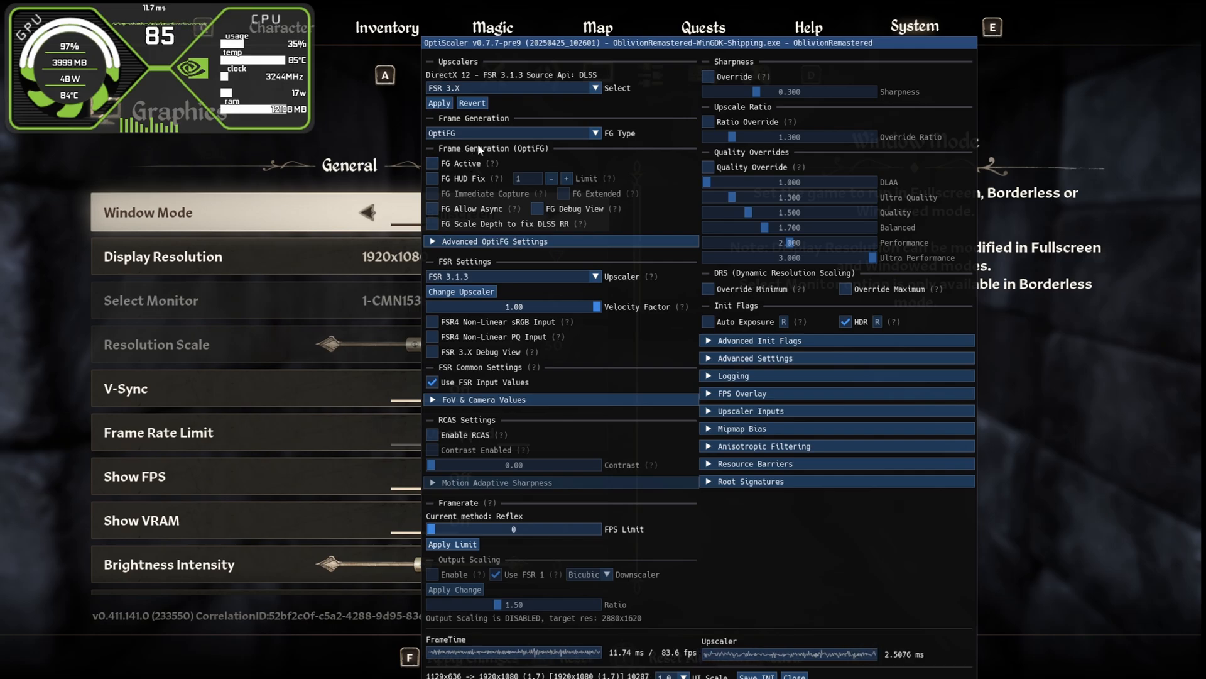
Tick FG Active, FG HUD Fix and FG Allow Async in the Frame Generation (OptiFG) section
click(432, 163)
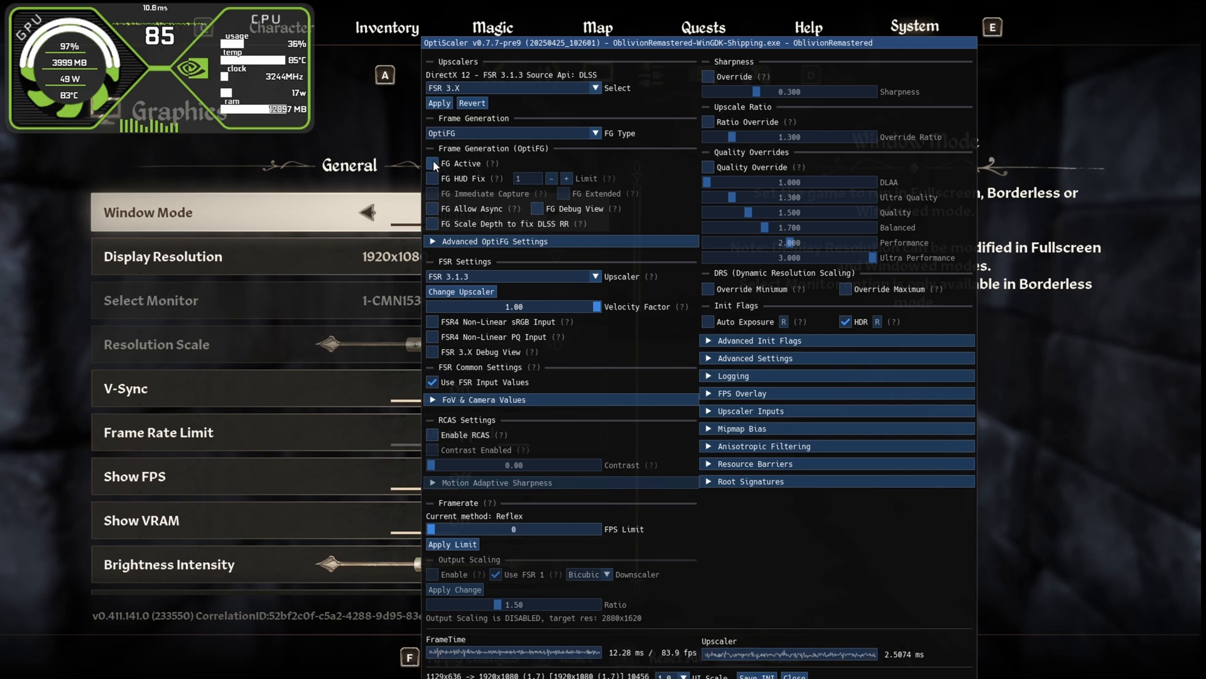
click(431, 164)
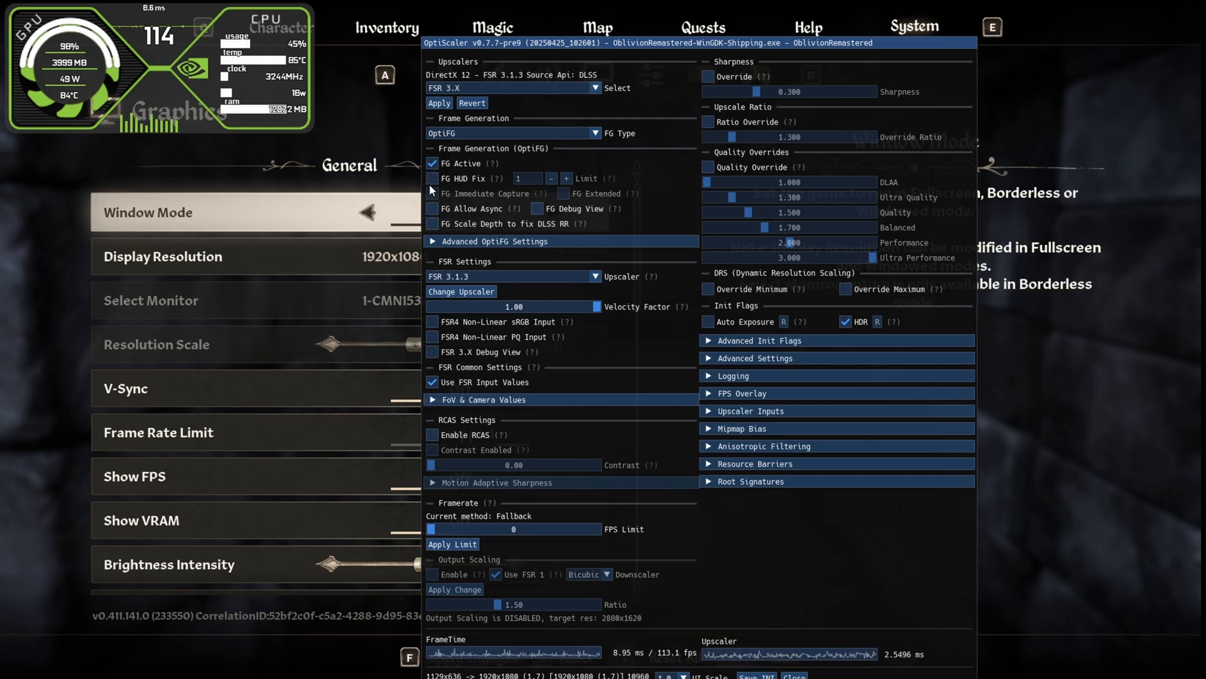
click(432, 177)
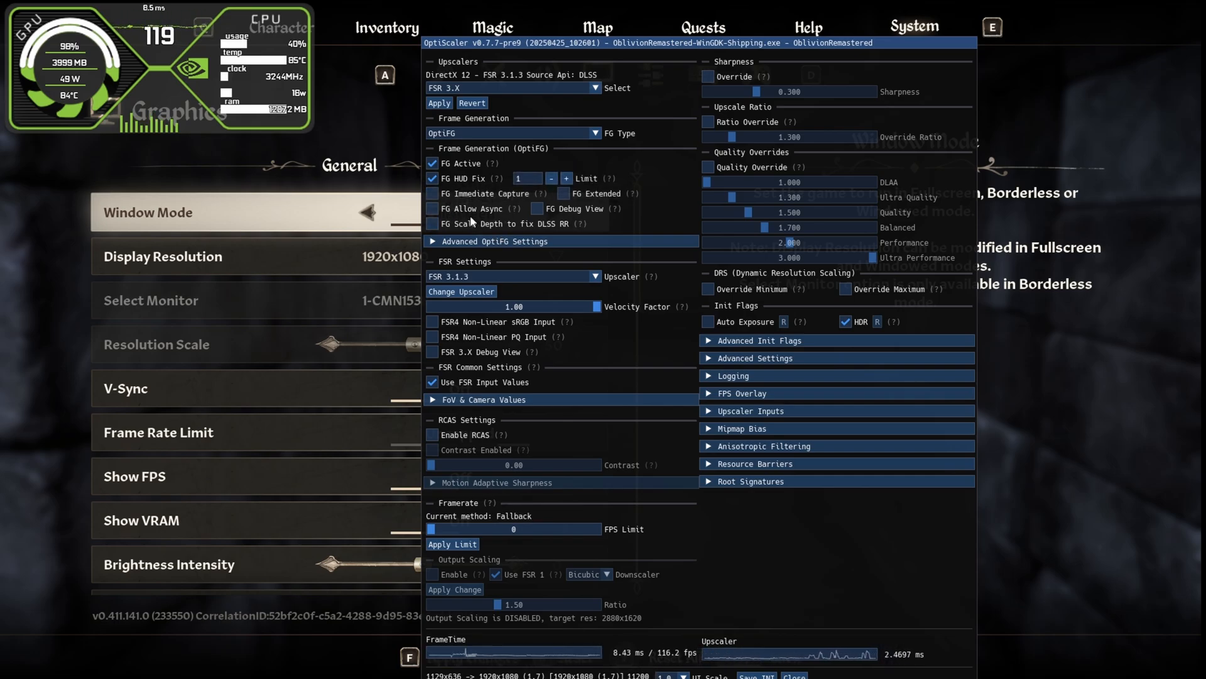
click(432, 209)
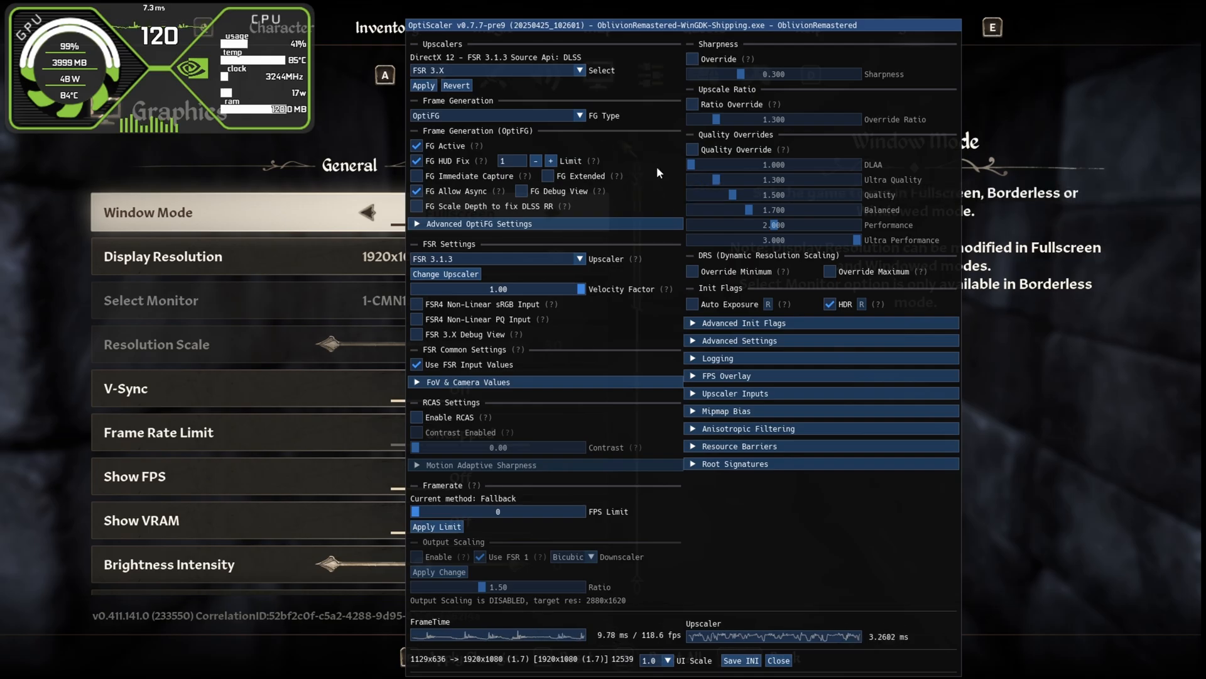
click(777, 660)
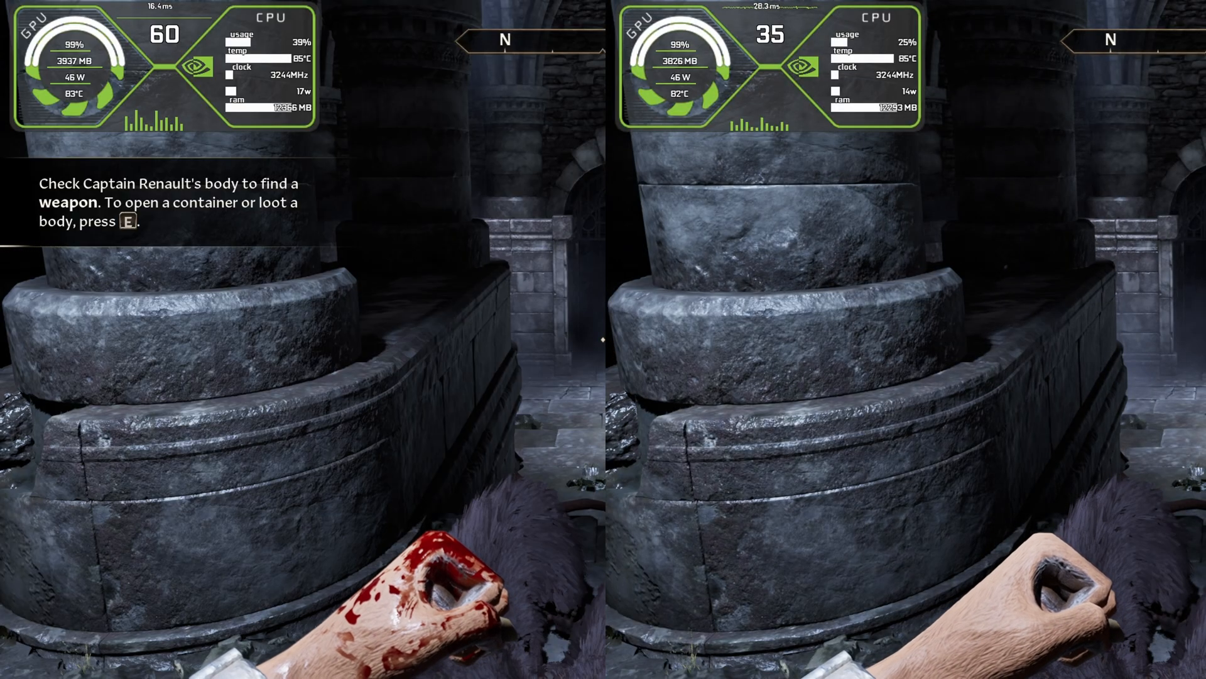